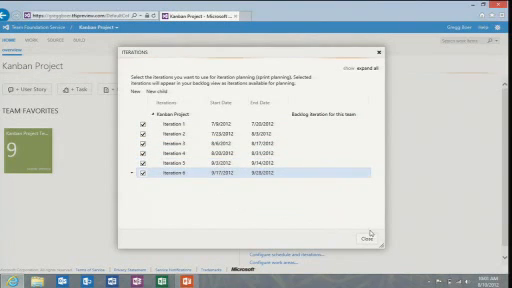
- Close the Iterations dialog with iterations 1–6 selected and return to the Kanban Project overview
click(365, 234)
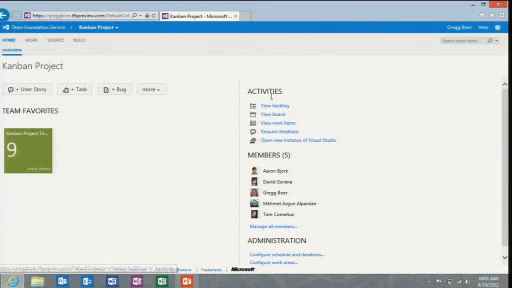